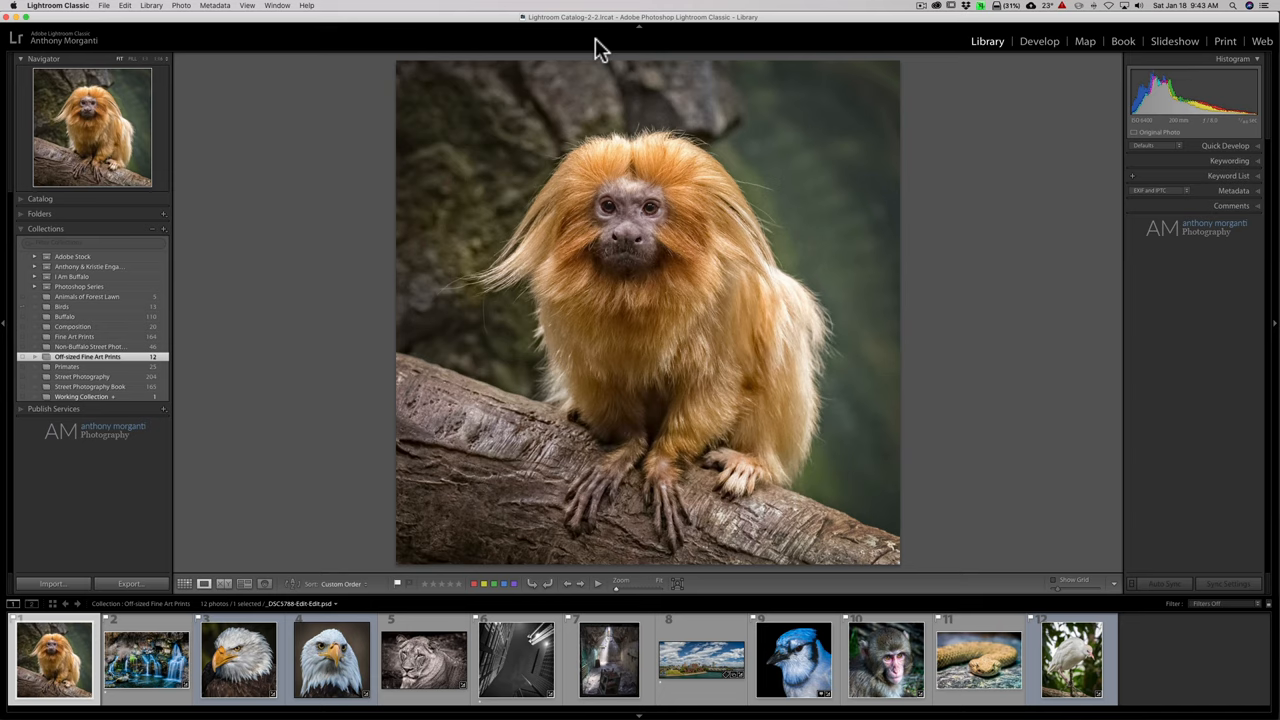
{"action": "mouse_move", "coordinate": [850, 422]}
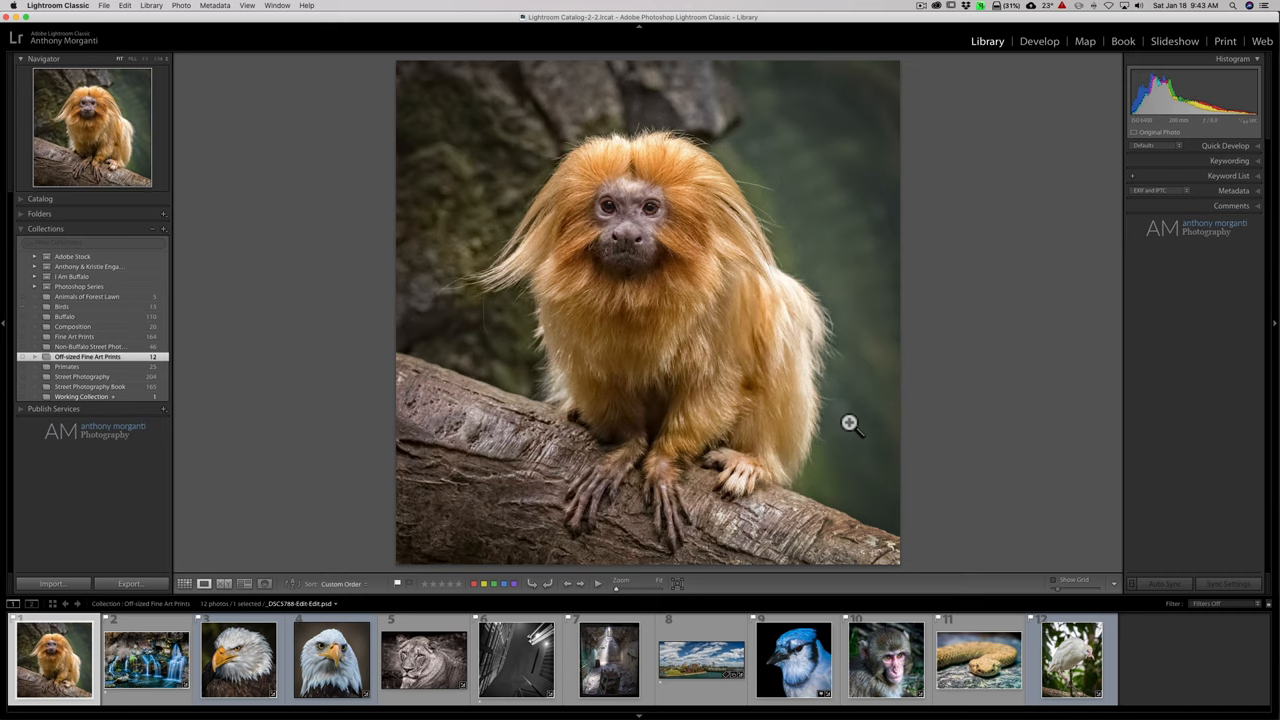
{"action": "mouse_move", "coordinate": [332, 482]}
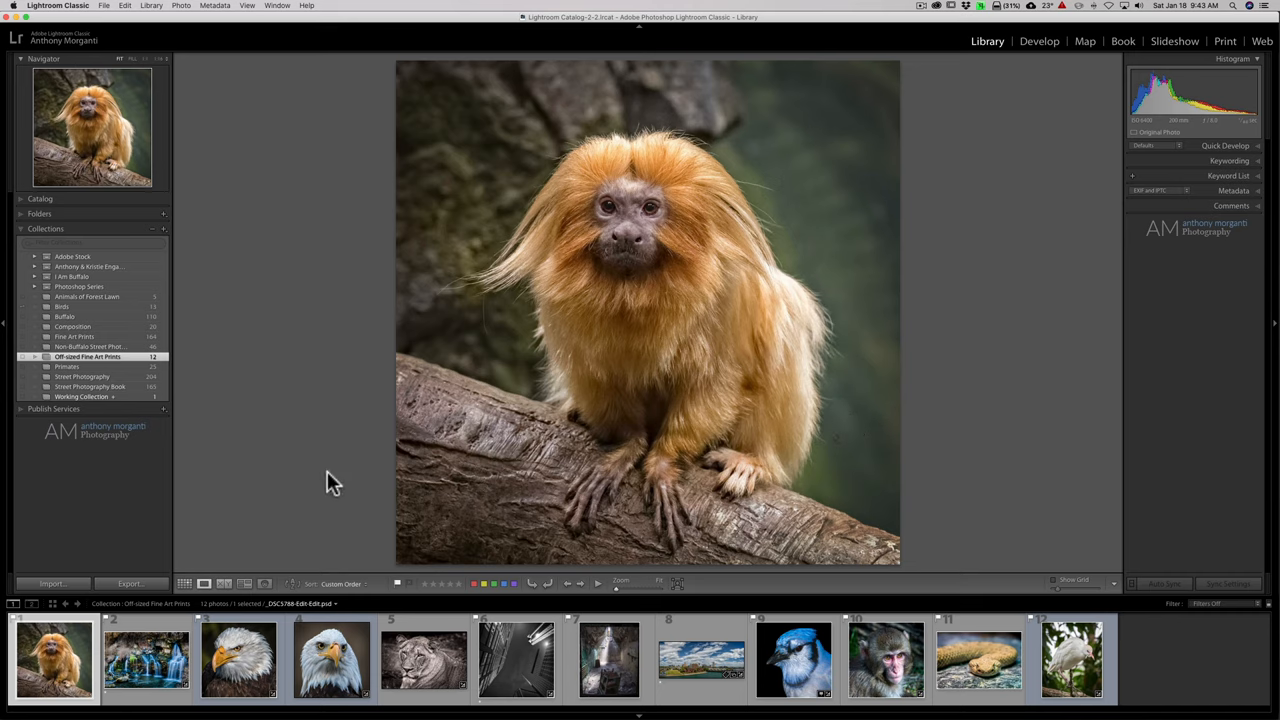
{"action": "mouse_move", "coordinate": [340, 478]}
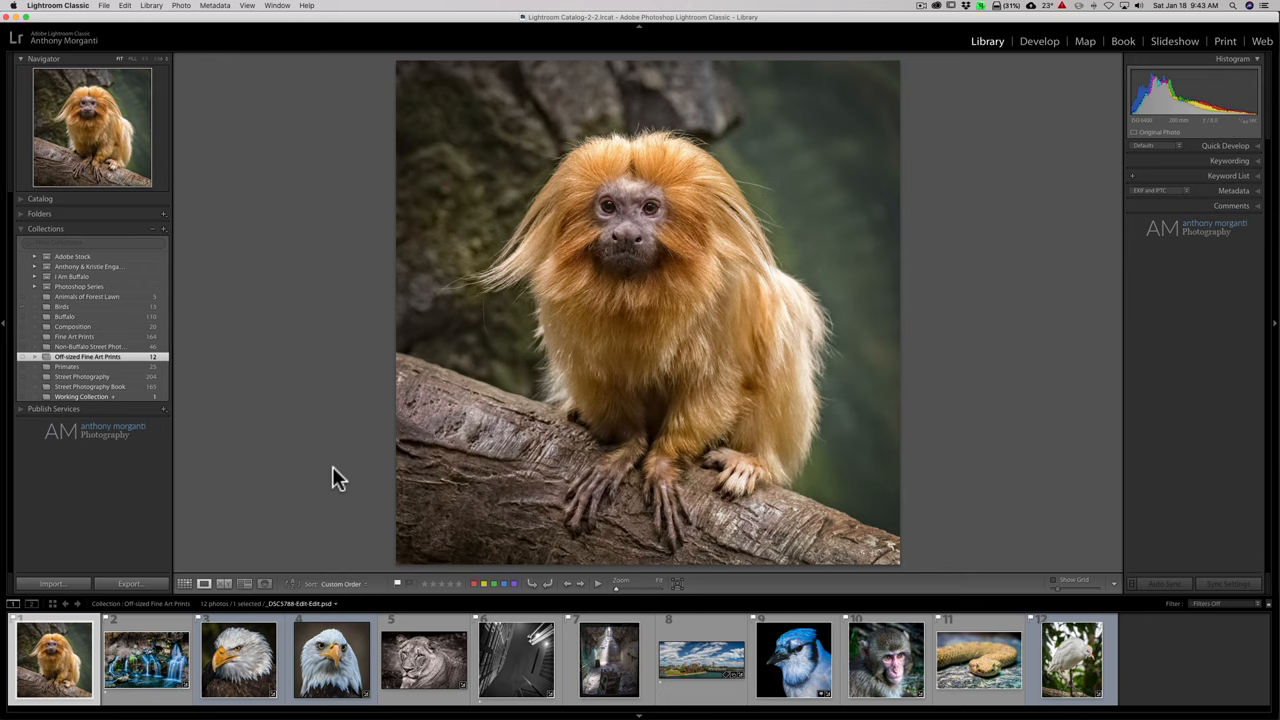
{"action": "mouse_move", "coordinate": [322, 384]}
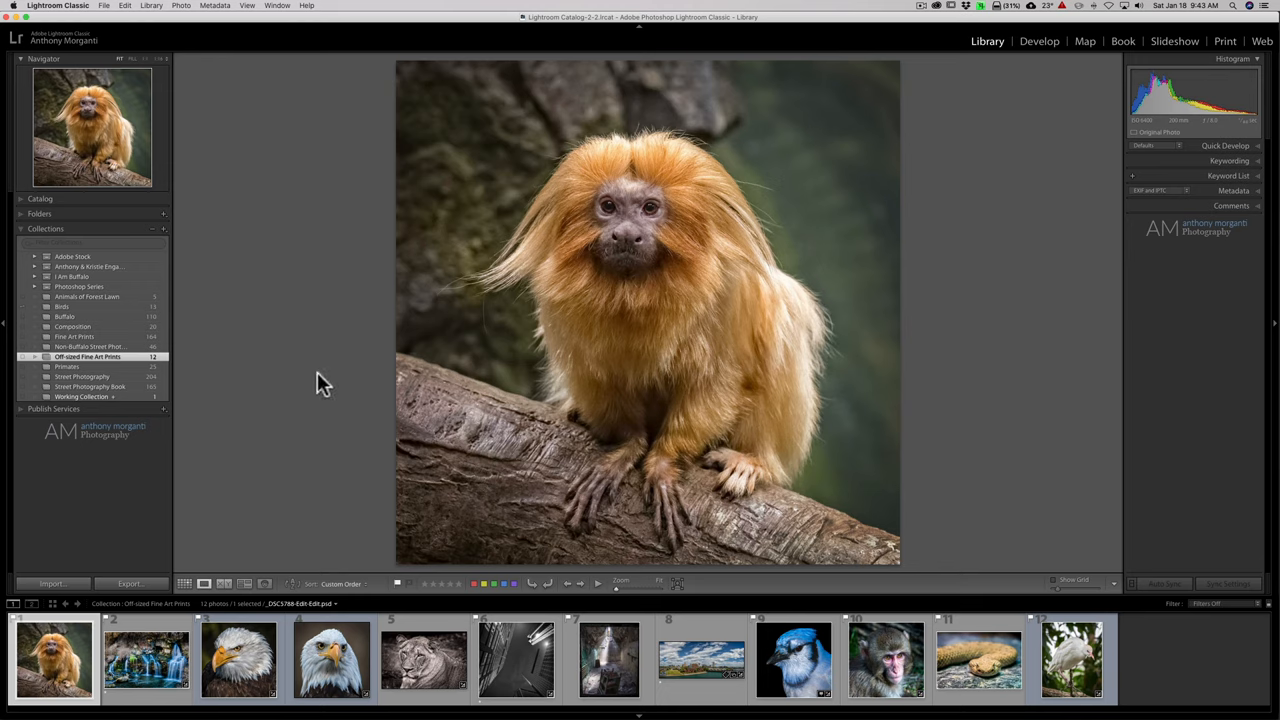
{"action": "mouse_move", "coordinate": [588, 360]}
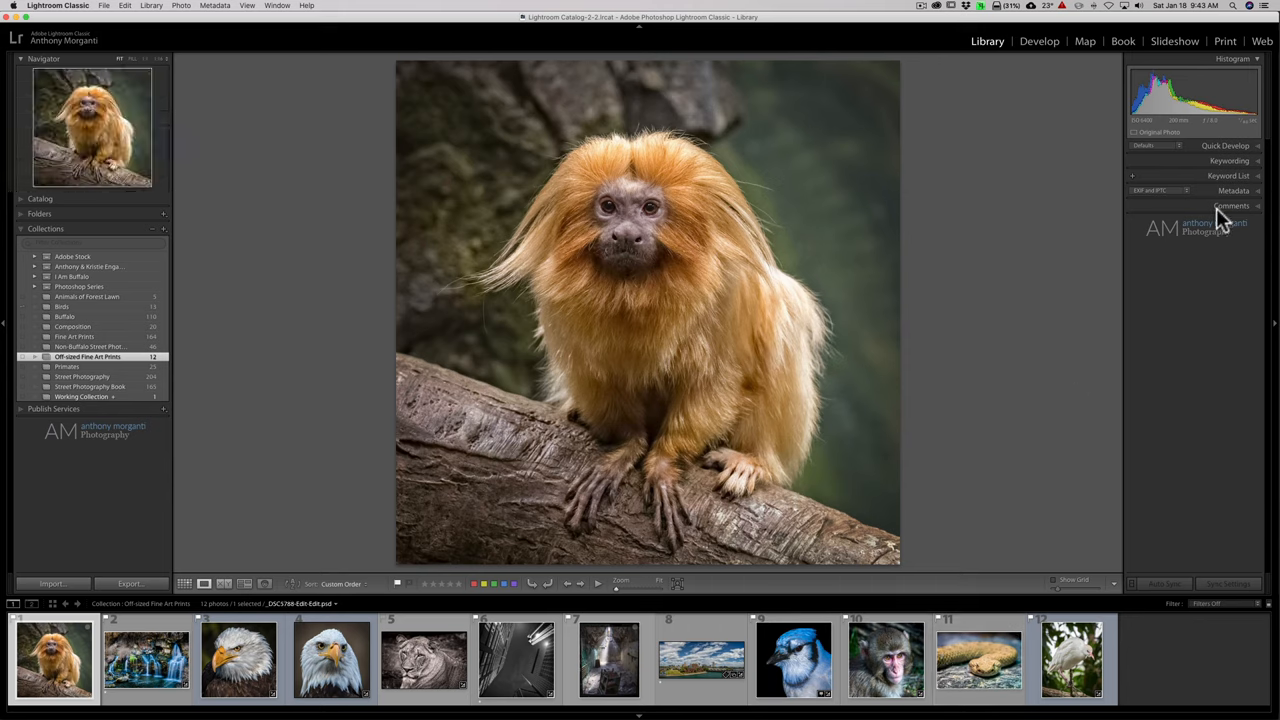
Step: Expand the Metadata panel and select every photo in the collection with Cmd+A
{"action": "left_click", "coordinate": [1232, 190]}
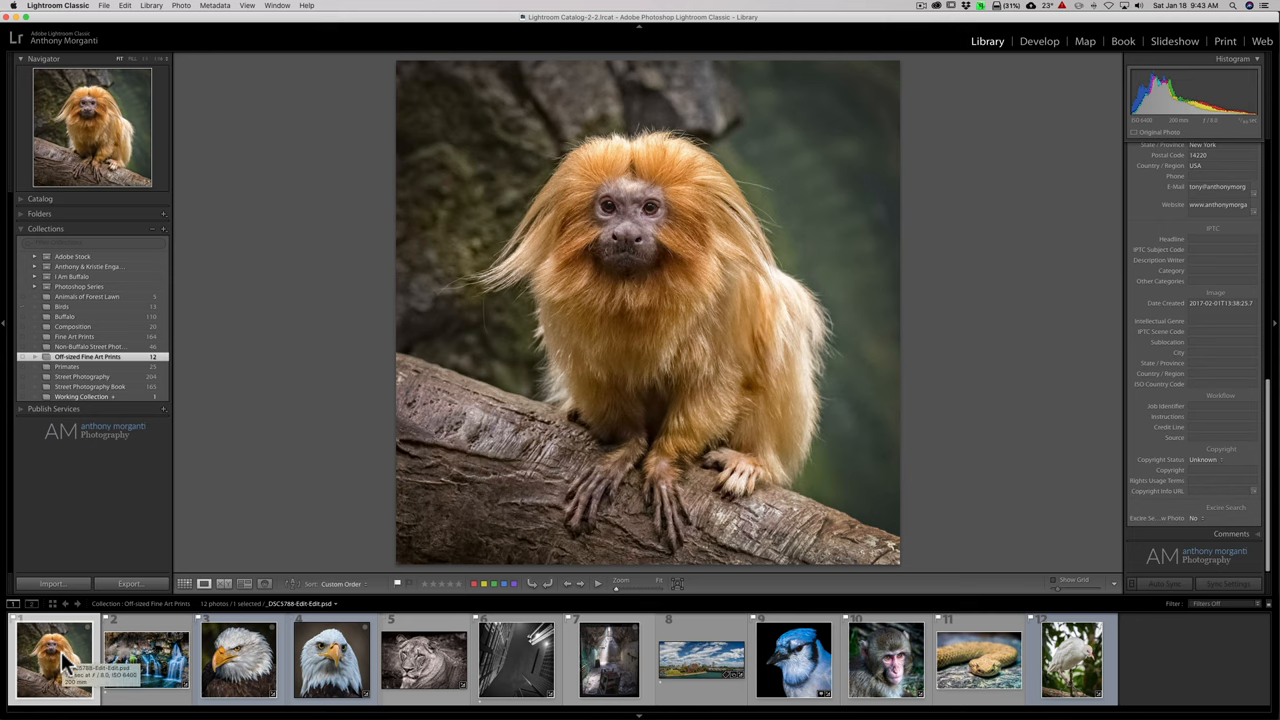
{"action": "key", "text": "cmd+a"}
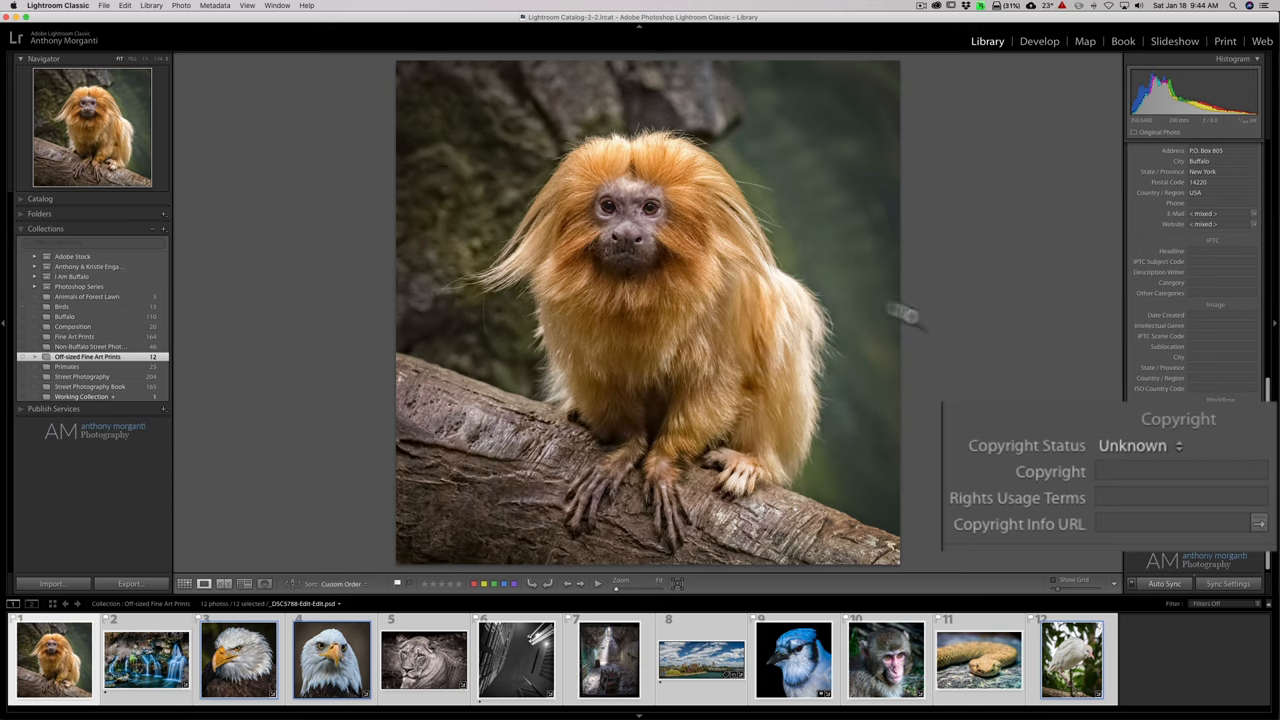
{"action": "mouse_move", "coordinate": [1124, 480]}
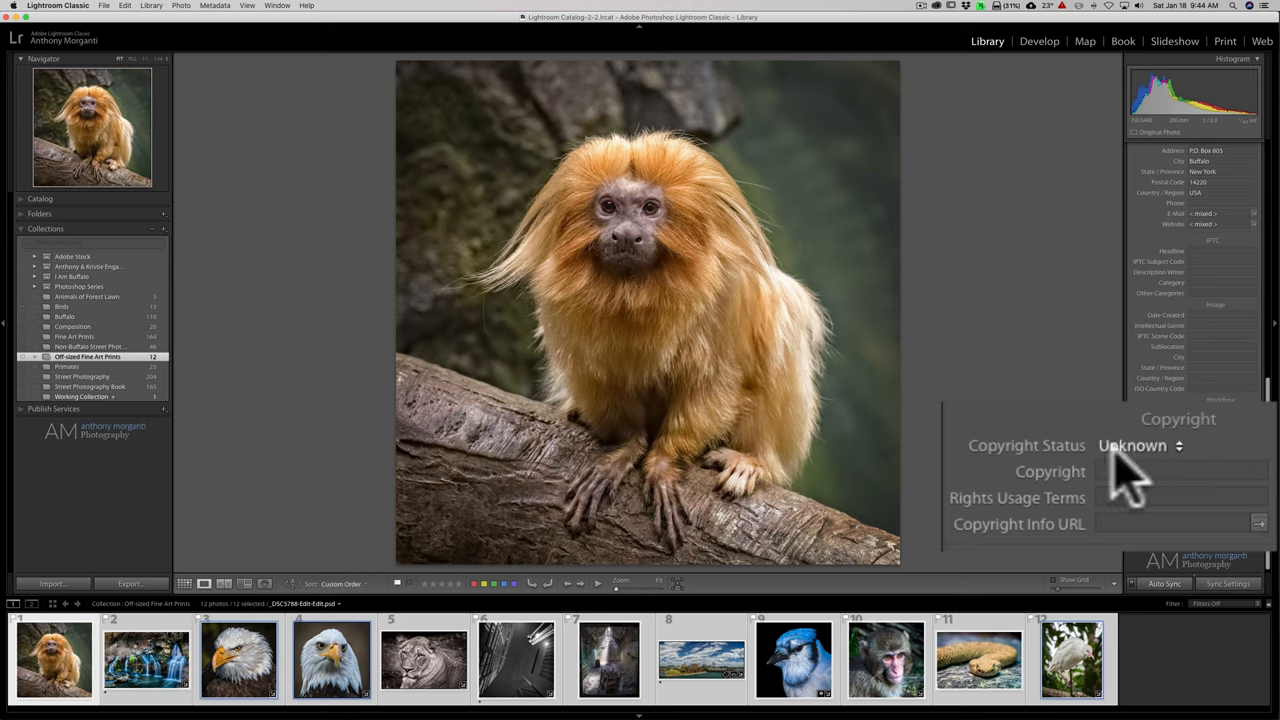
Step: Set Copyright Status to Copyrighted and apply it to all 12 selected photos
{"action": "left_click", "coordinate": [1138, 444]}
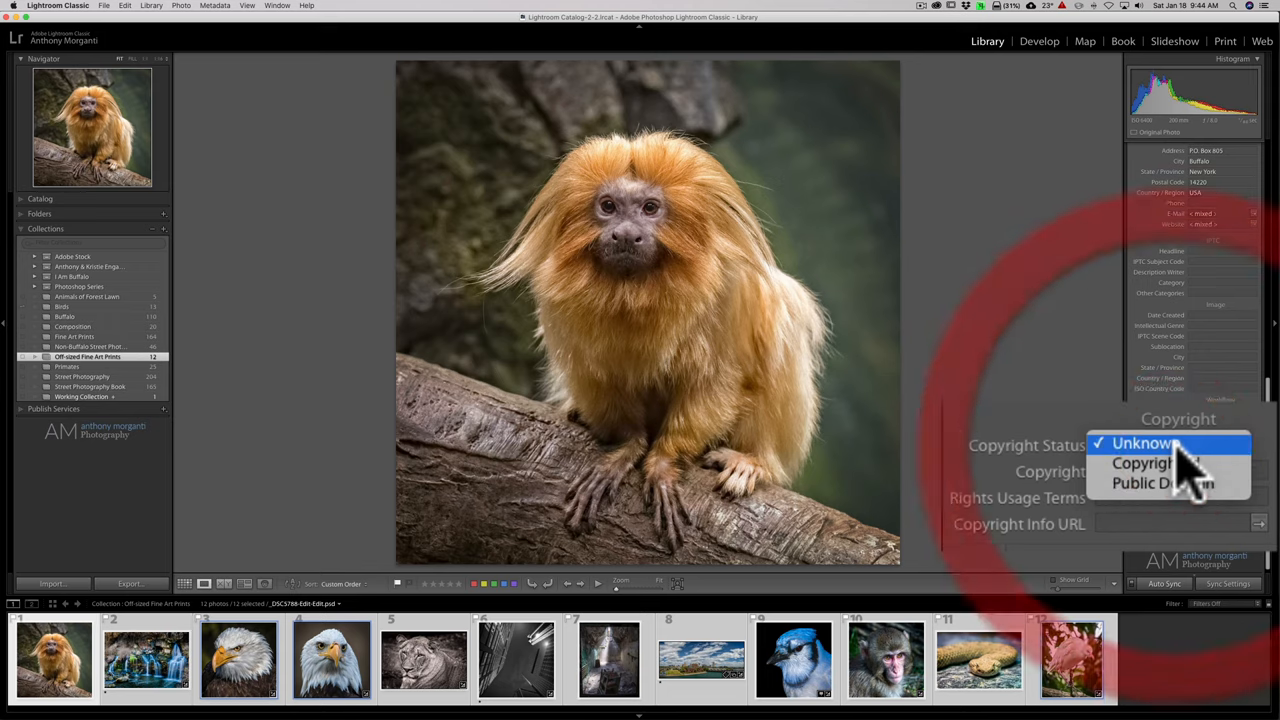
{"action": "left_click", "coordinate": [1142, 462]}
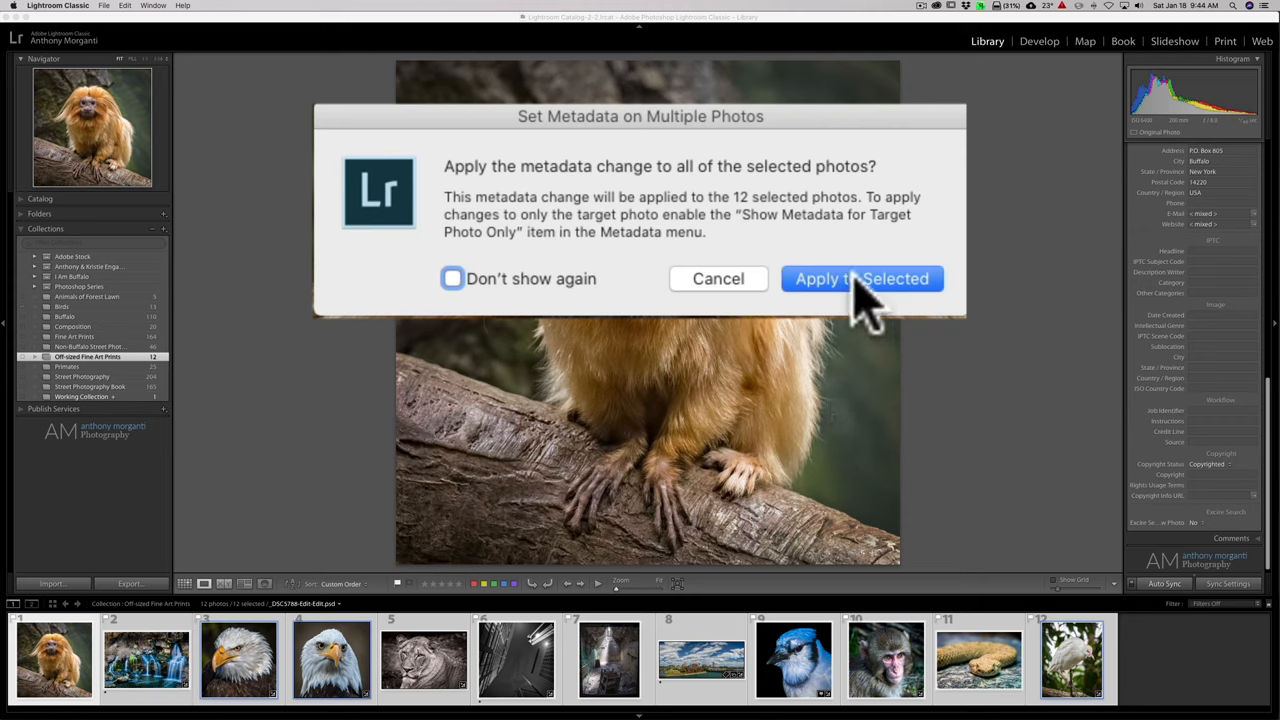
{"action": "mouse_move", "coordinate": [484, 300]}
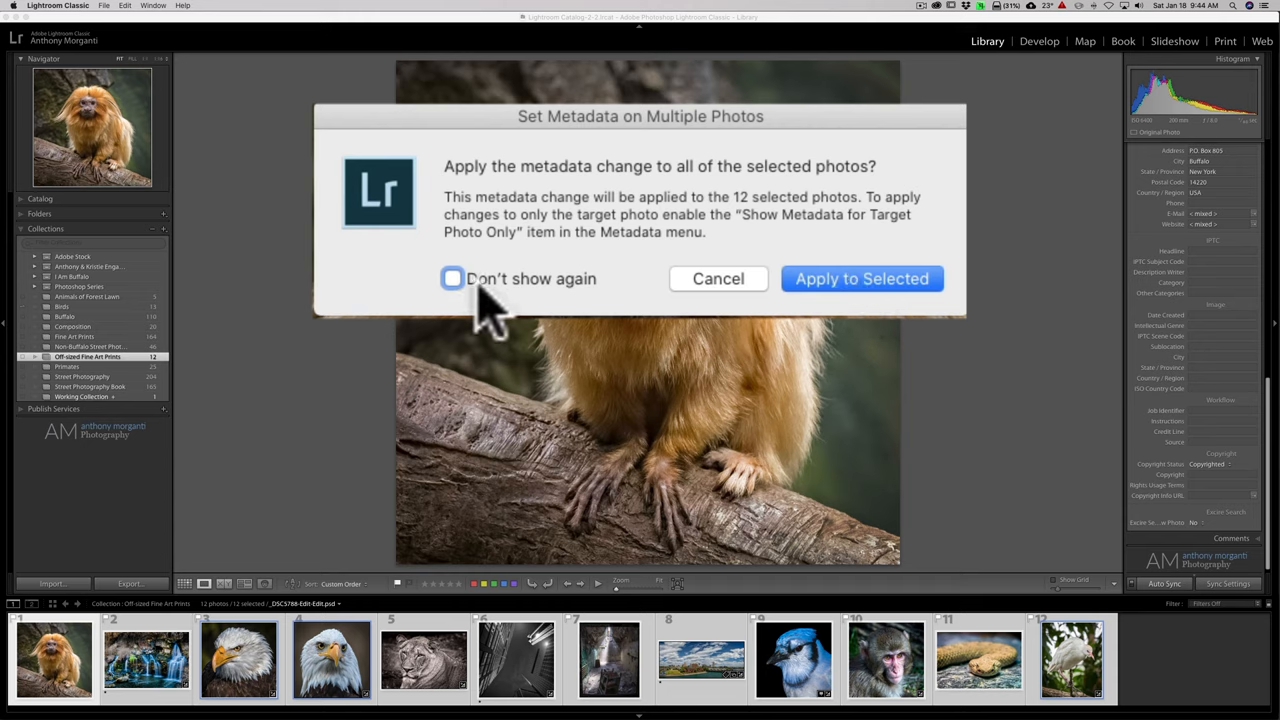
{"action": "mouse_move", "coordinate": [560, 300]}
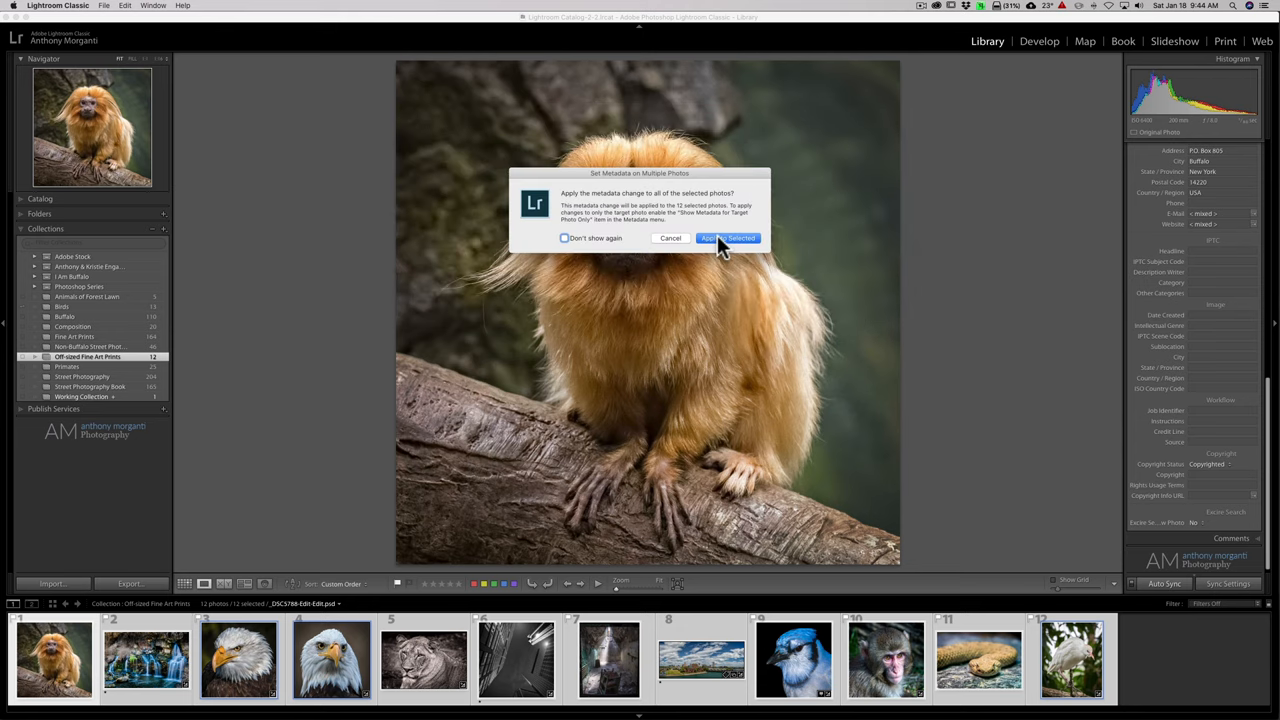
{"action": "left_click", "coordinate": [728, 238]}
{"action": "type", "text": "© Anthony Morganti"}
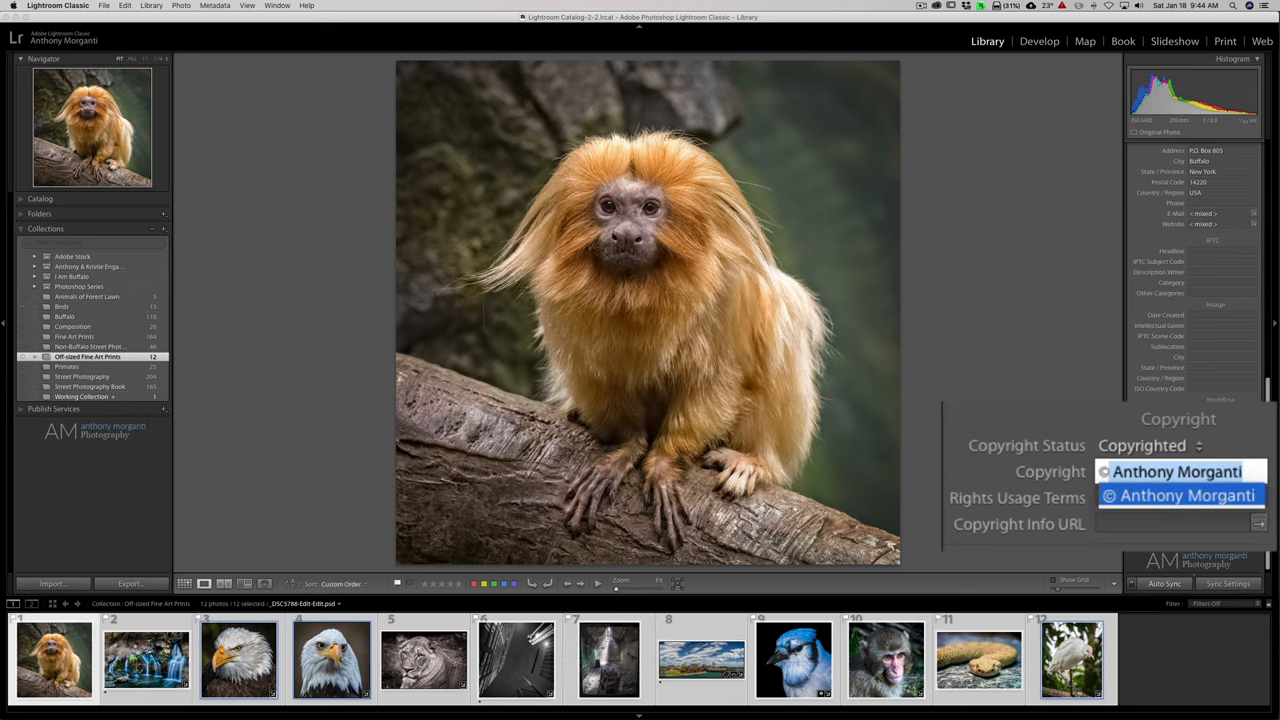
Step: Confirm the copyright notice and apply it to all 12 photos
{"action": "left_click", "coordinate": [1180, 496]}
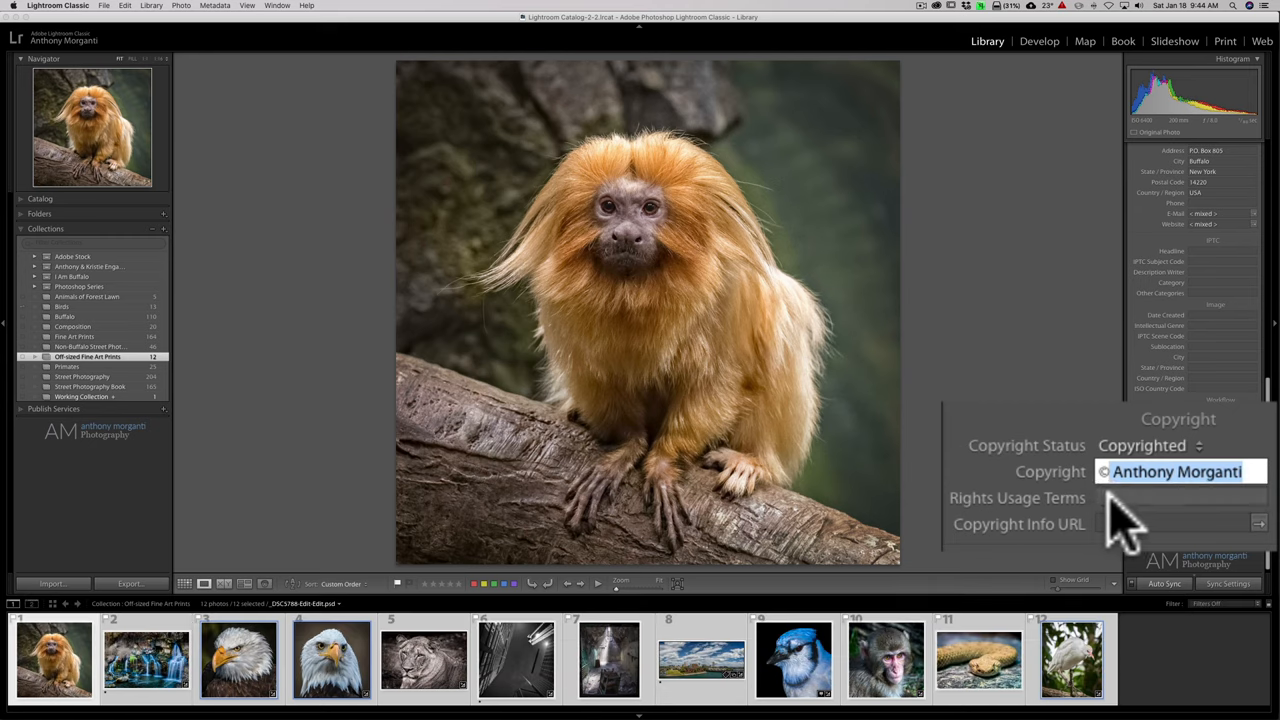
{"action": "key", "text": "enter"}
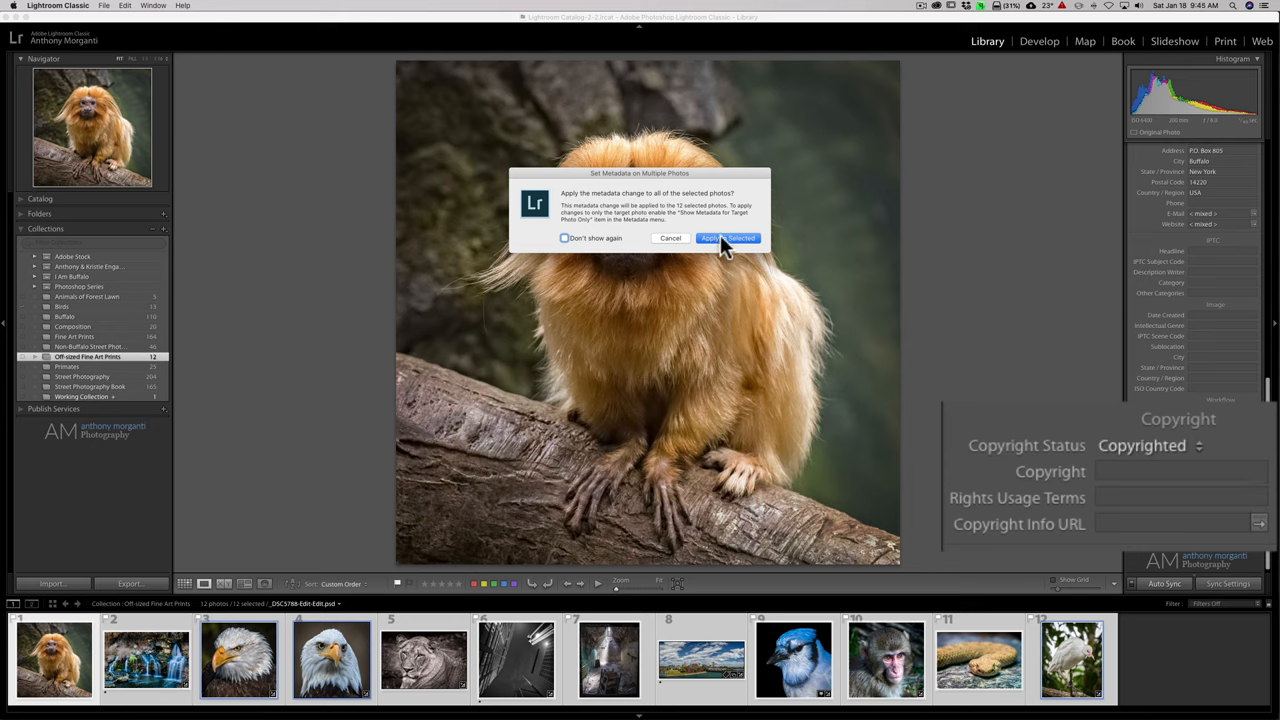
{"action": "left_click", "coordinate": [728, 238]}
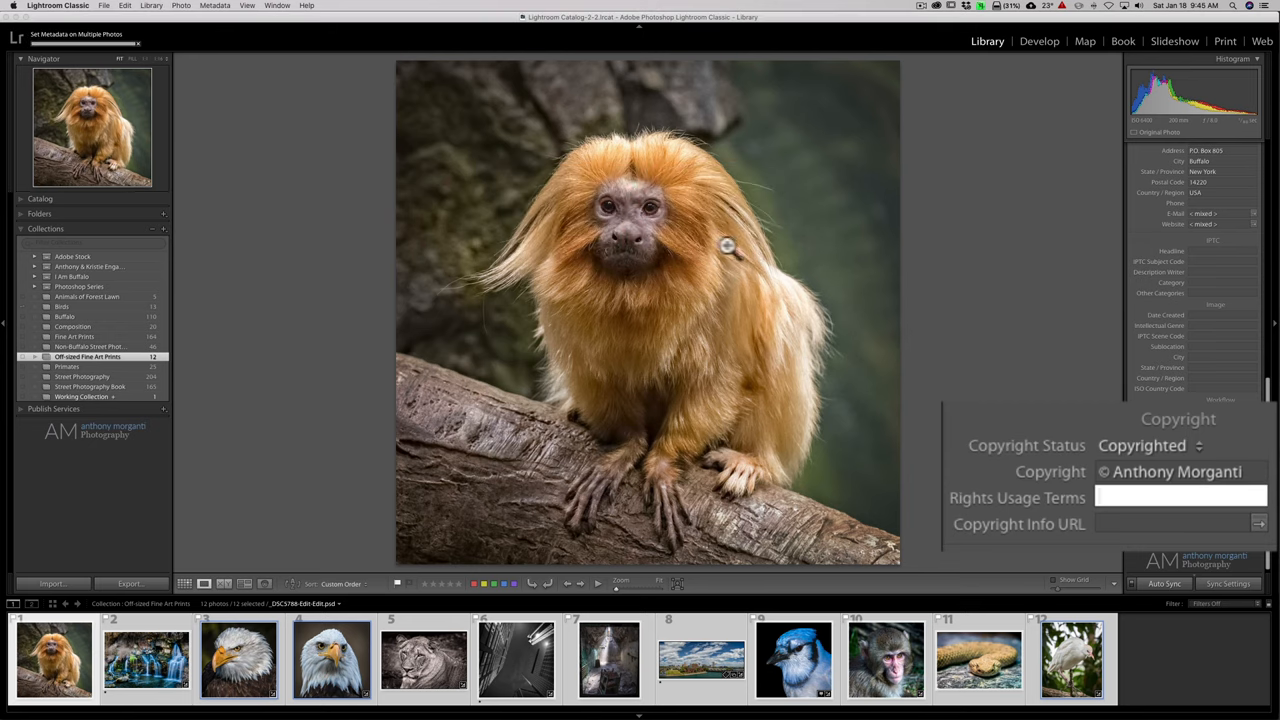
{"action": "mouse_move", "coordinate": [664, 248]}
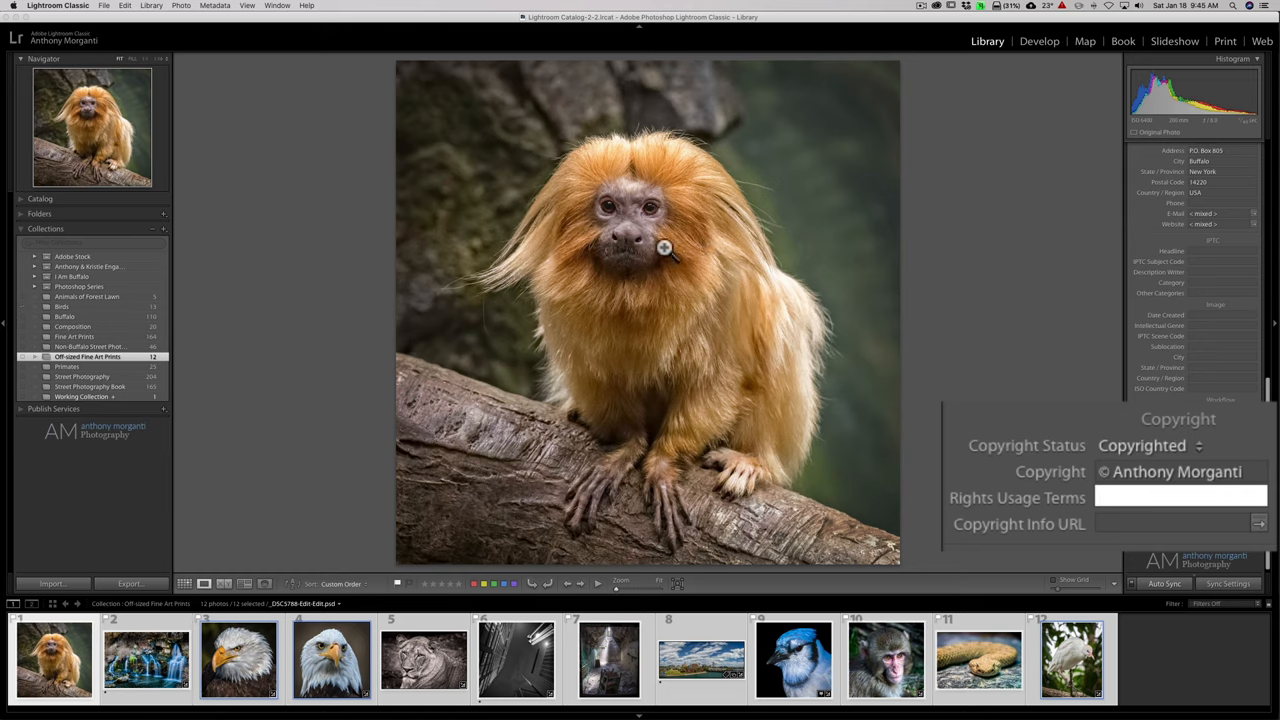
Step: Enter 'All Rights Reserved' in the Rights Usage Terms field
{"action": "type", "text": "A"}
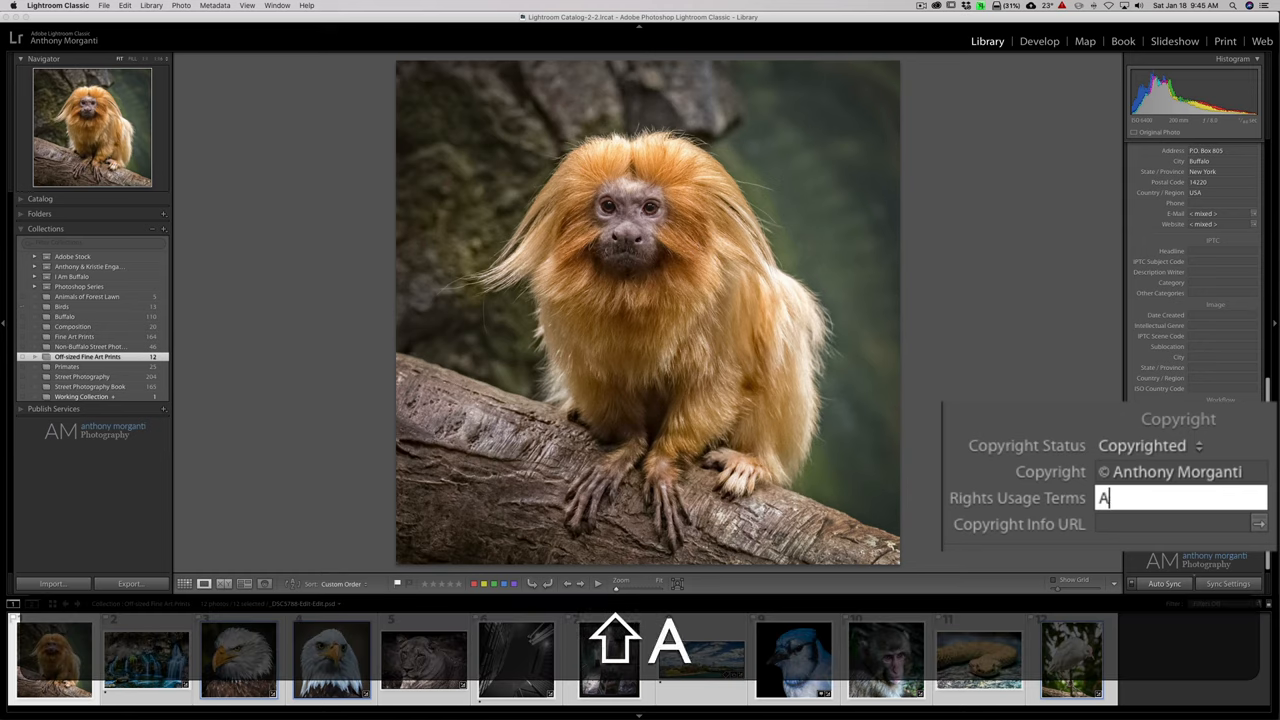
{"action": "type", "text": "ll Rights"}
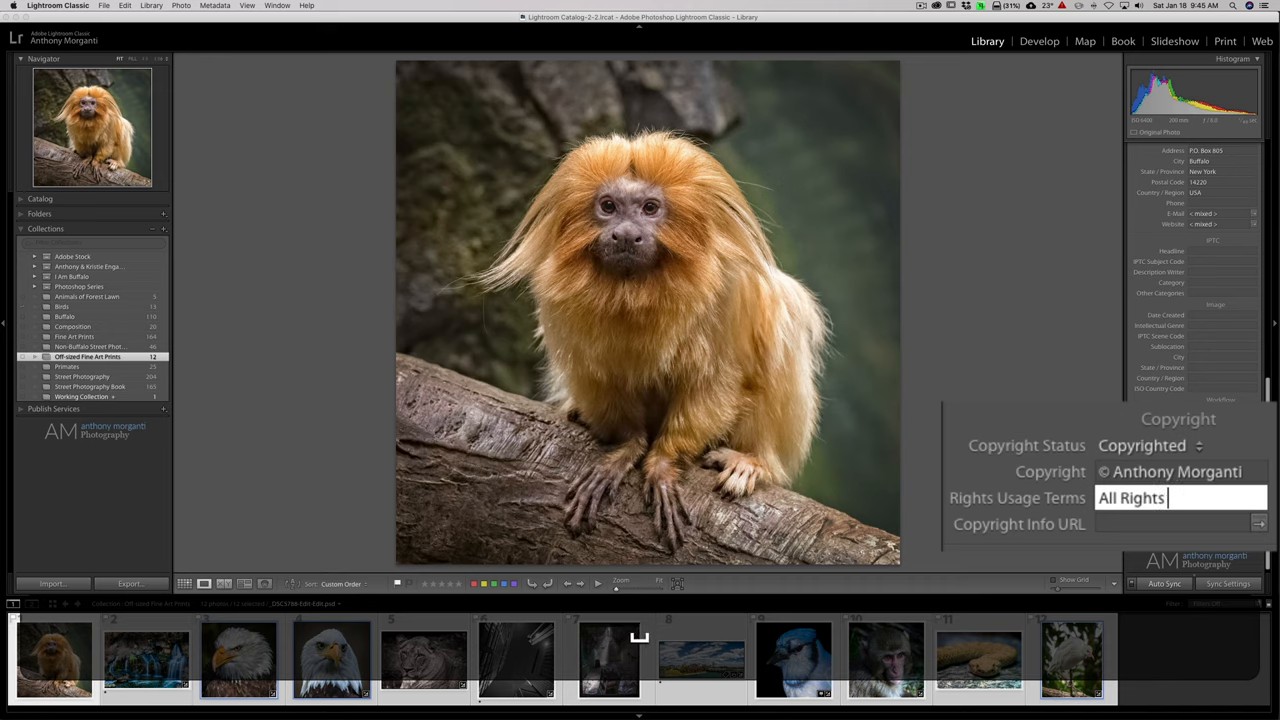
{"action": "type", "text": "Reserv"}
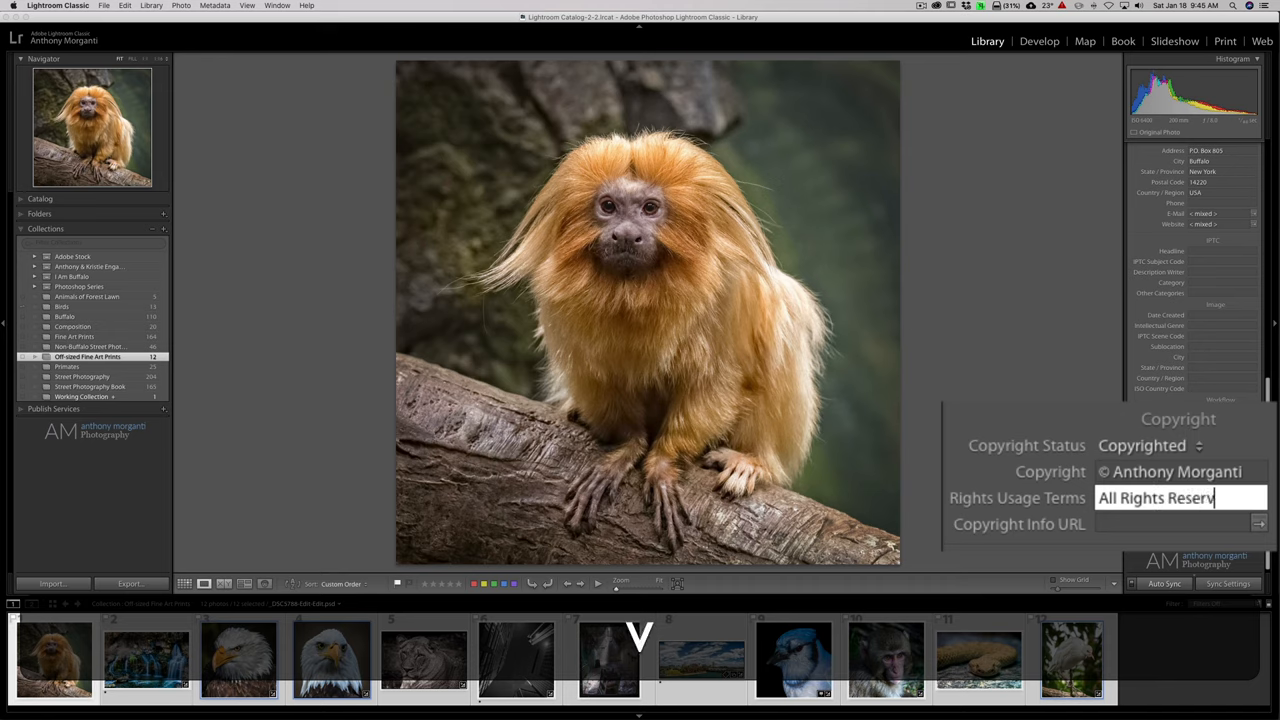
{"action": "type", "text": "ed"}
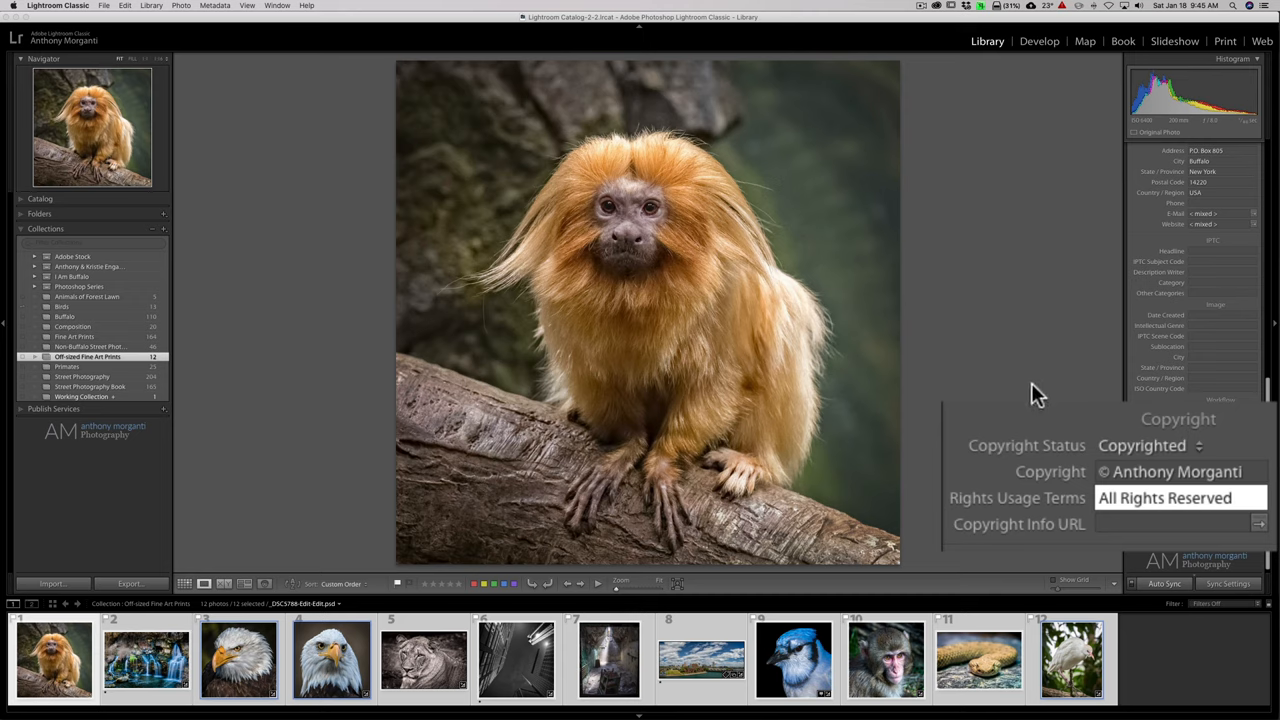
{"action": "mouse_move", "coordinate": [1040, 404]}
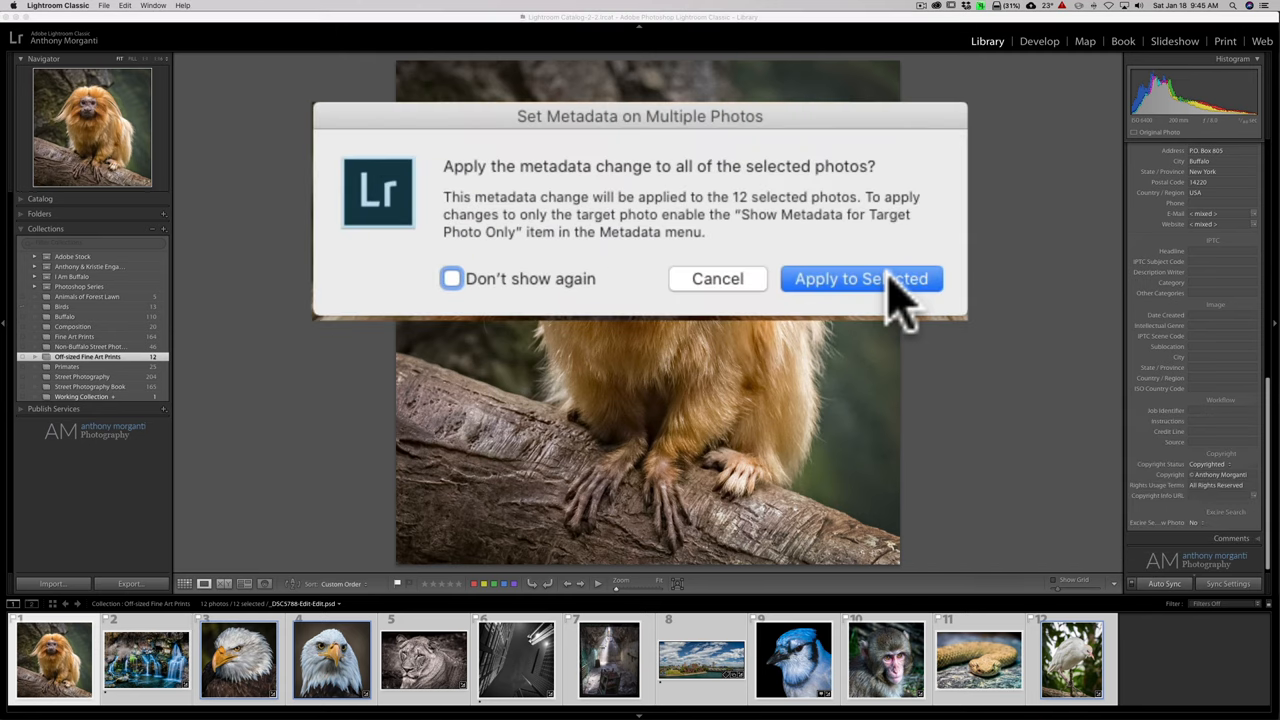
{"action": "mouse_move", "coordinate": [468, 300]}
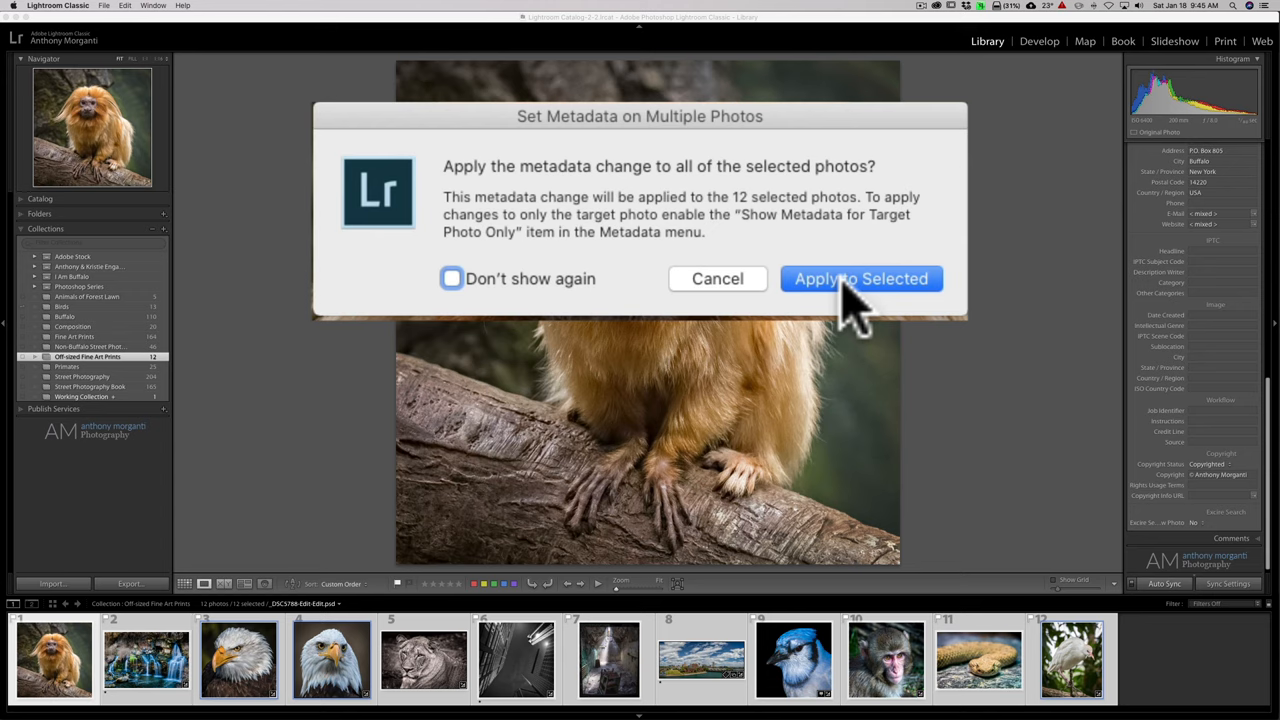
{"action": "left_click", "coordinate": [860, 278]}
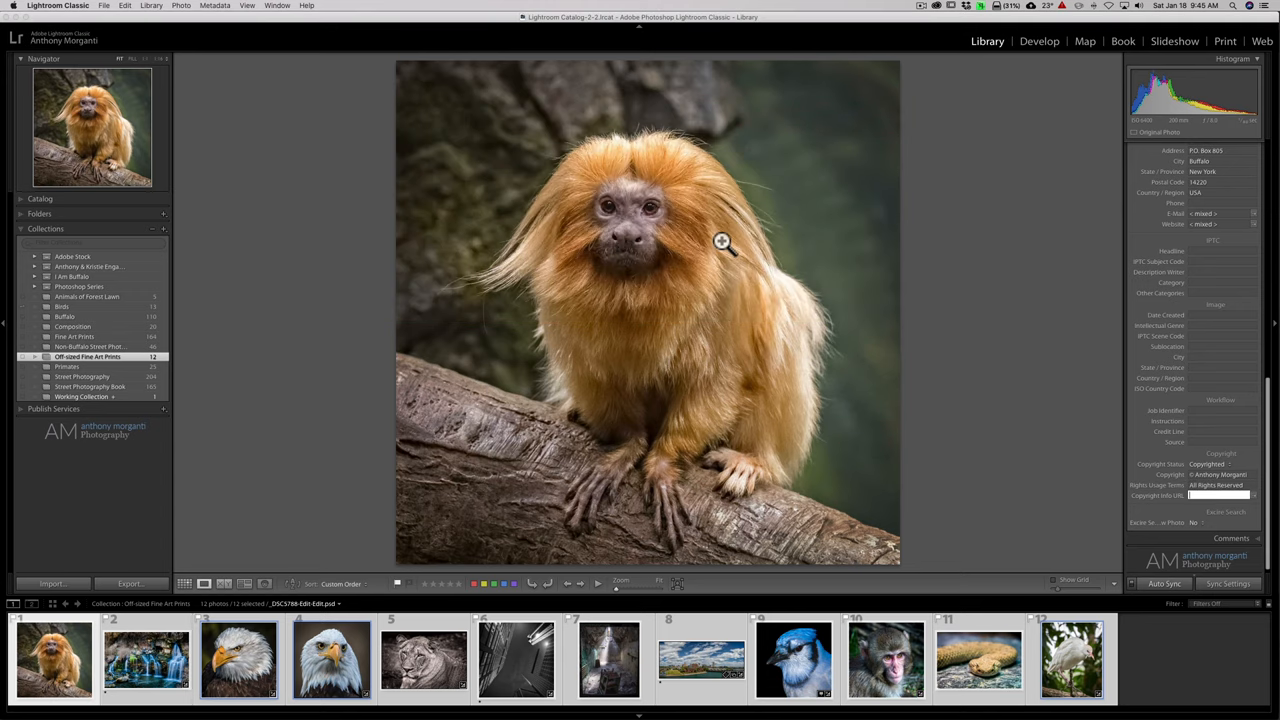
{"action": "left_click", "coordinate": [1220, 496]}
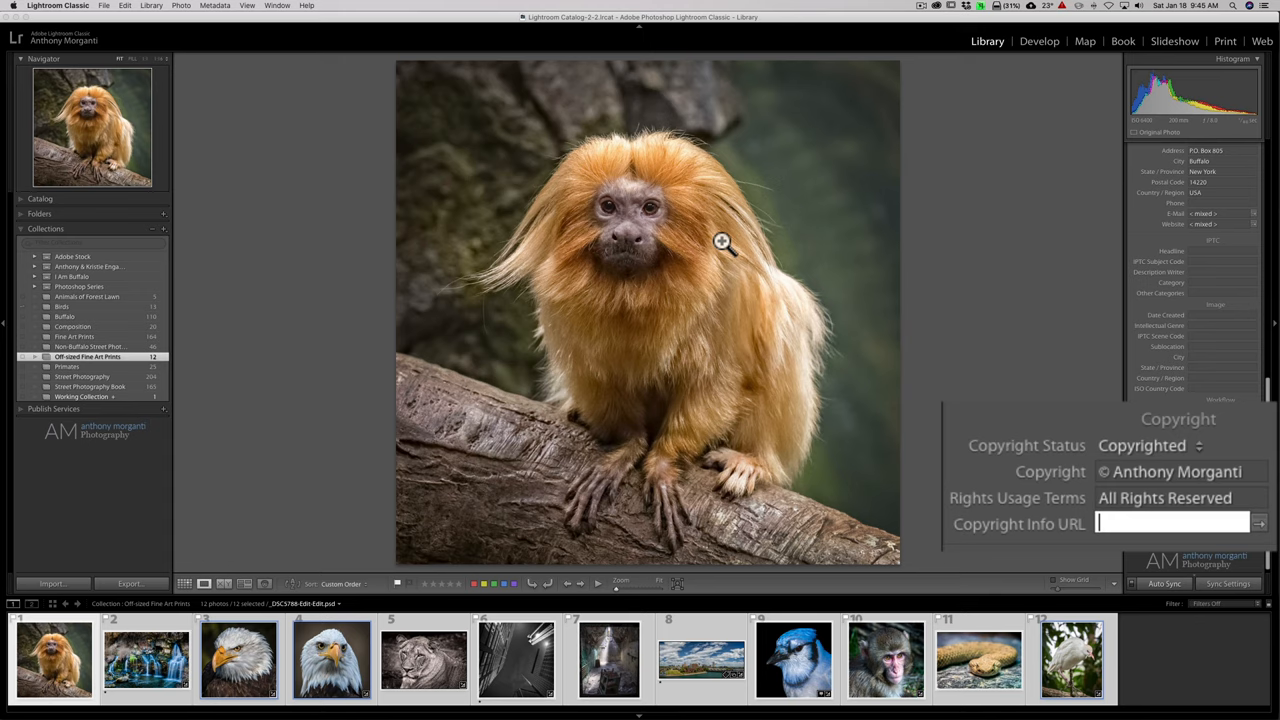
{"action": "left_click", "coordinate": [1170, 522]}
{"action": "type", "text": "www.AnthonyMorganti.com/Copyright"}
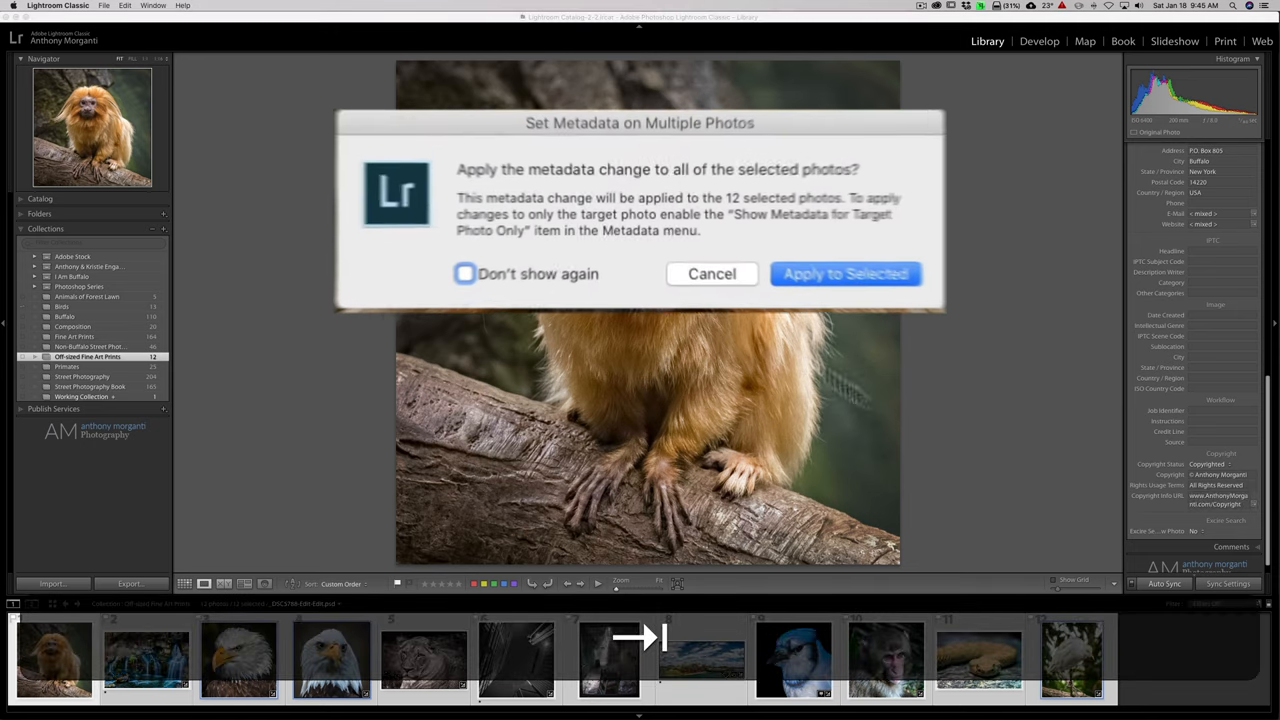
{"action": "left_click", "coordinate": [844, 272]}
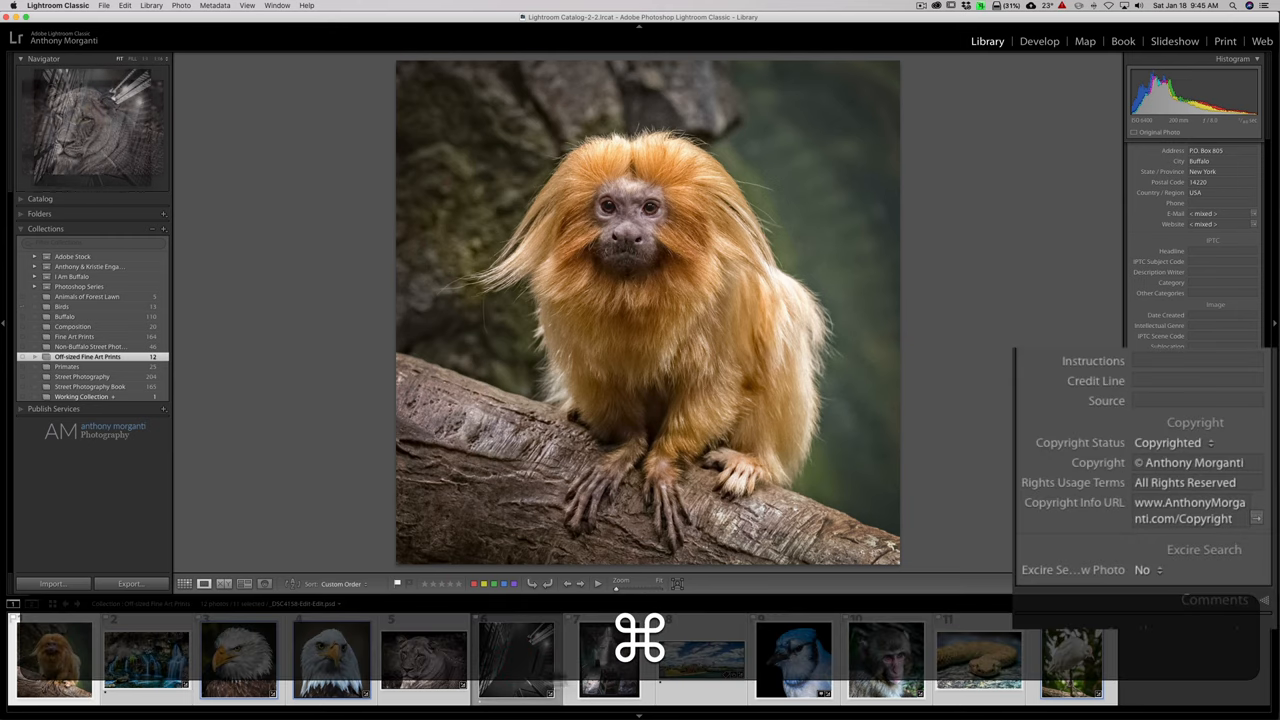
Step: Check the waterfall, eagle profile and front-facing eagle photos one by one for the applied copyright metadata
{"action": "left_click", "coordinate": [516, 660]}
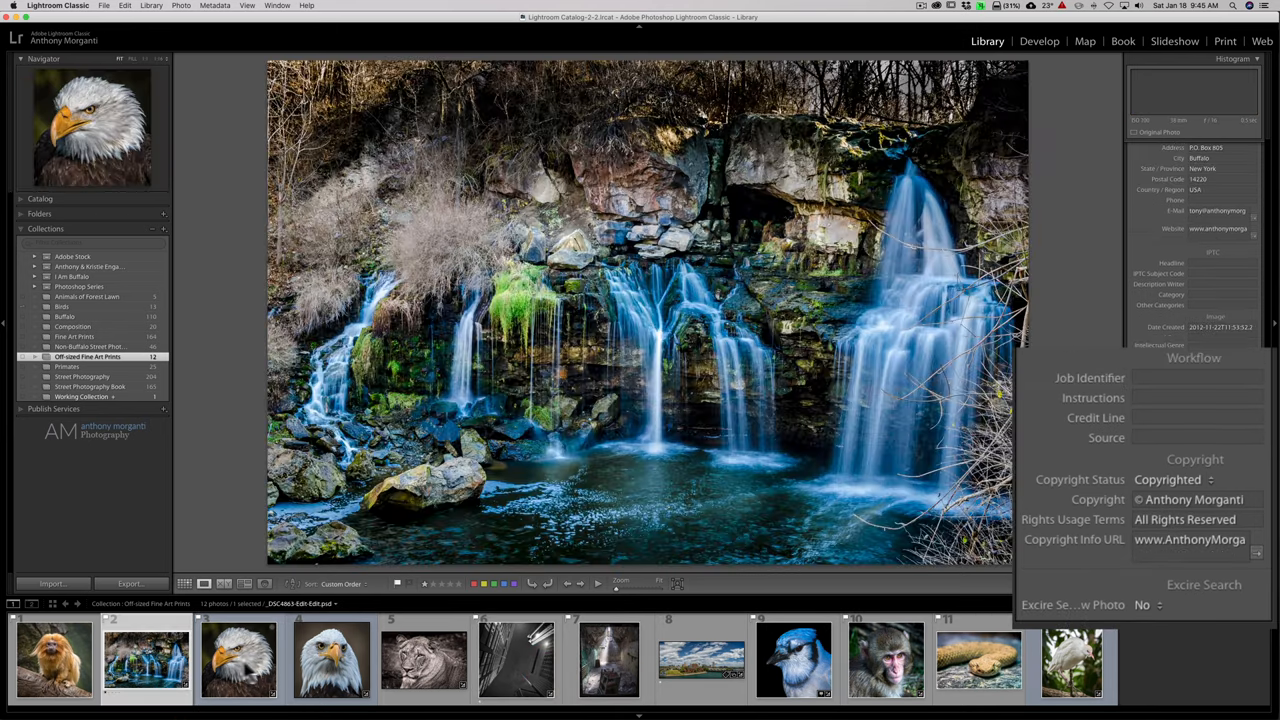
{"action": "left_click", "coordinate": [240, 660]}
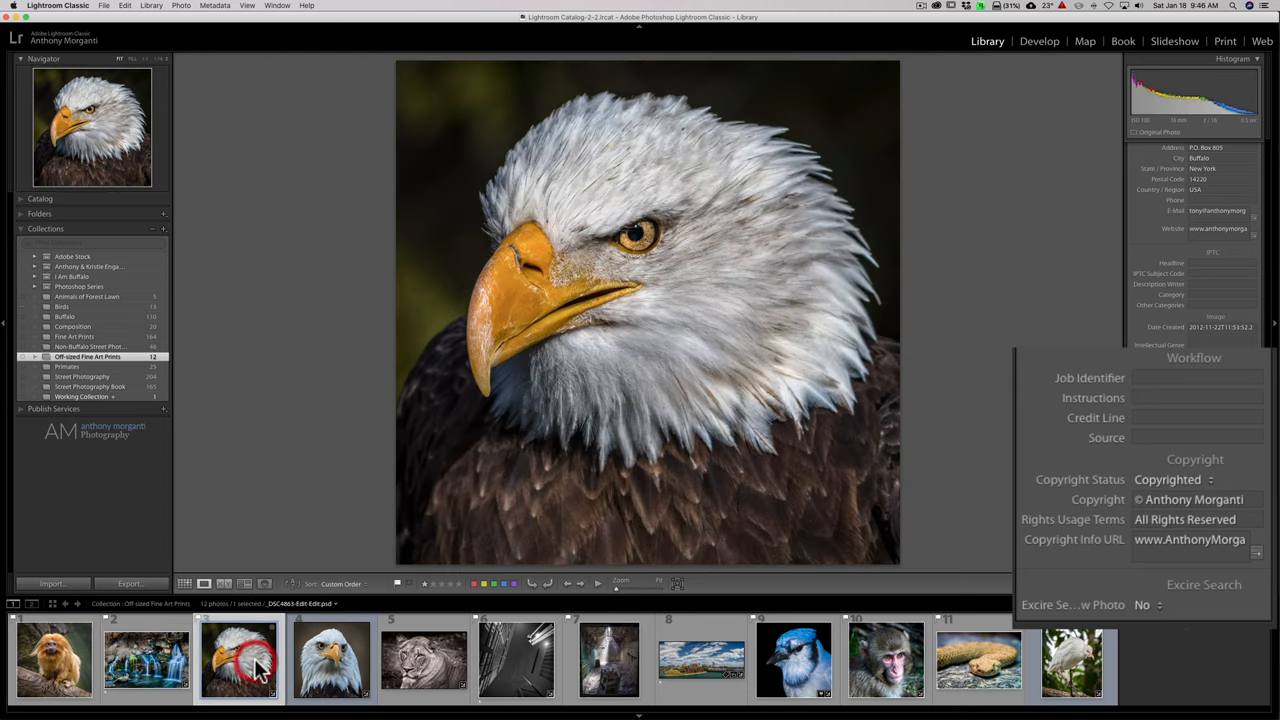
{"action": "left_click", "coordinate": [330, 660]}
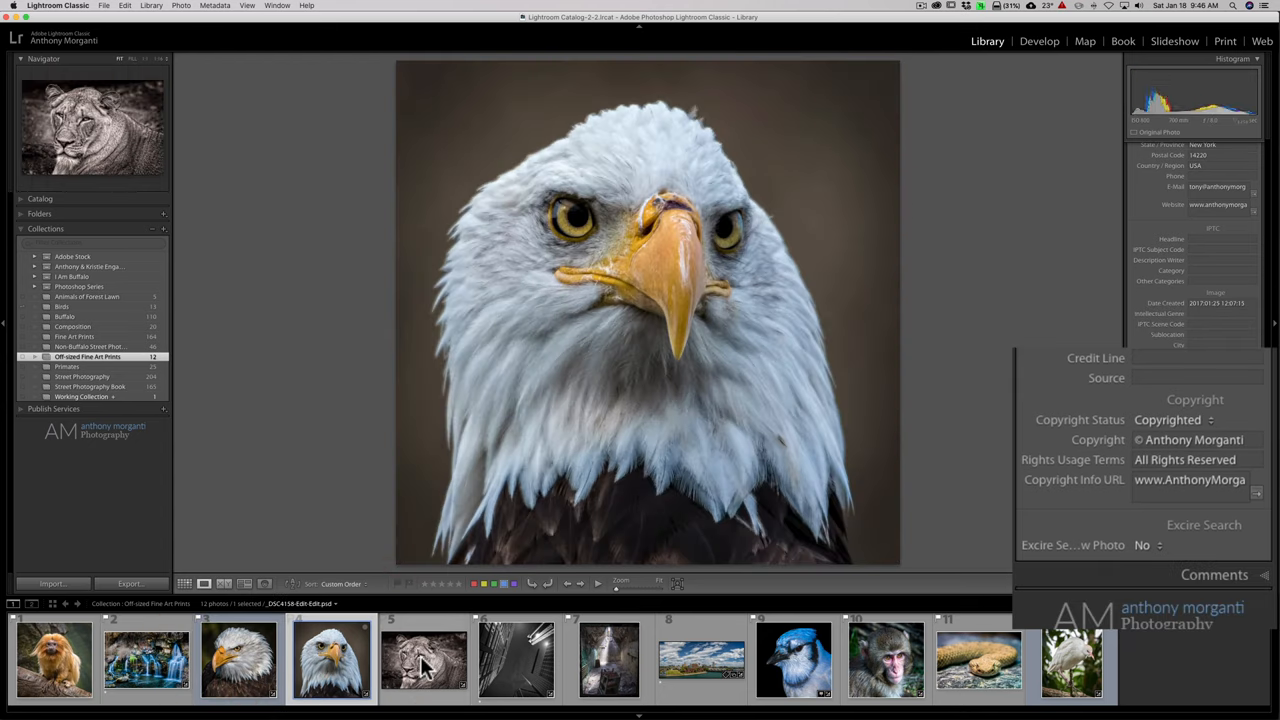
{"action": "left_click", "coordinate": [516, 660]}
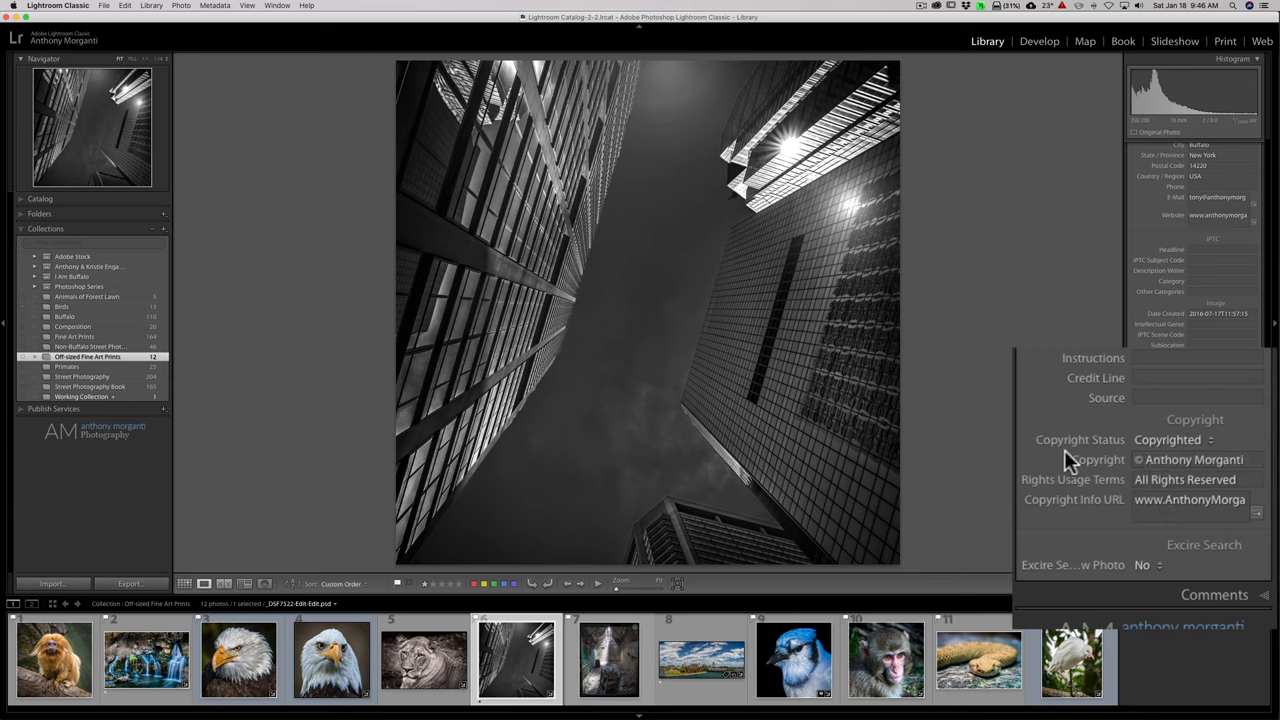
{"action": "mouse_move", "coordinate": [1036, 490]}
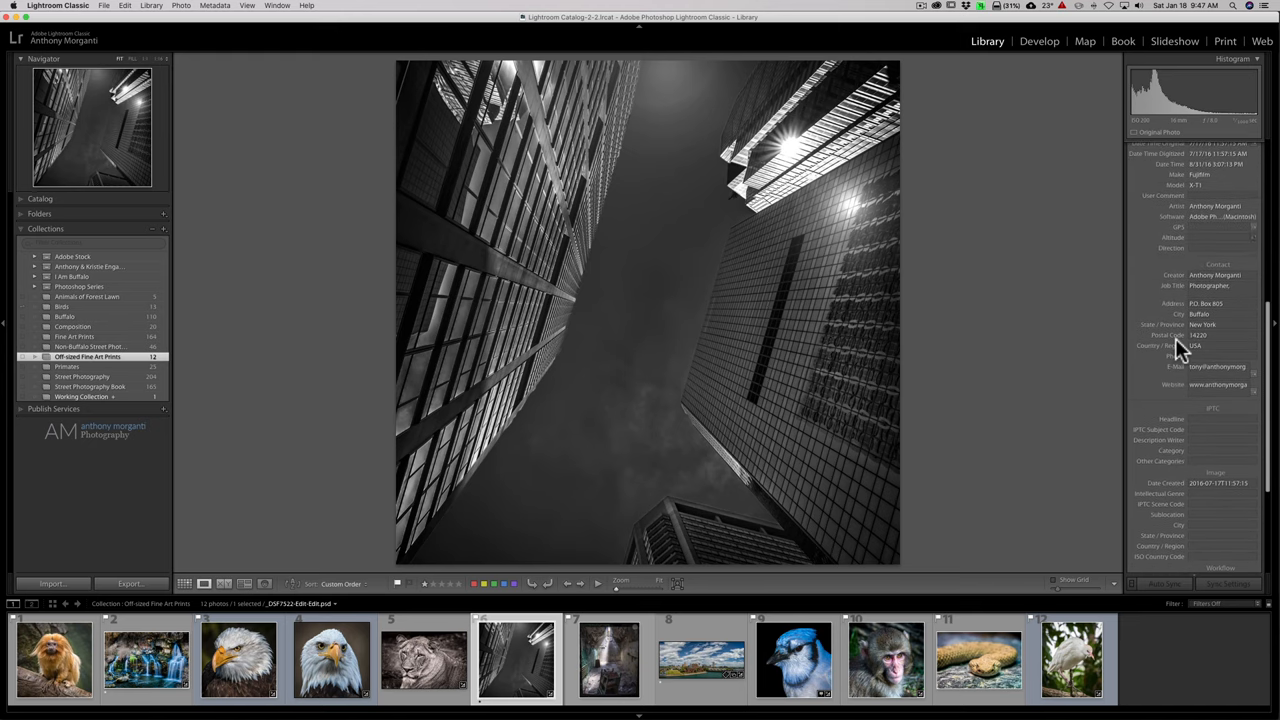
{"action": "scroll", "scroll_direction": "down", "scroll_amount": 3}
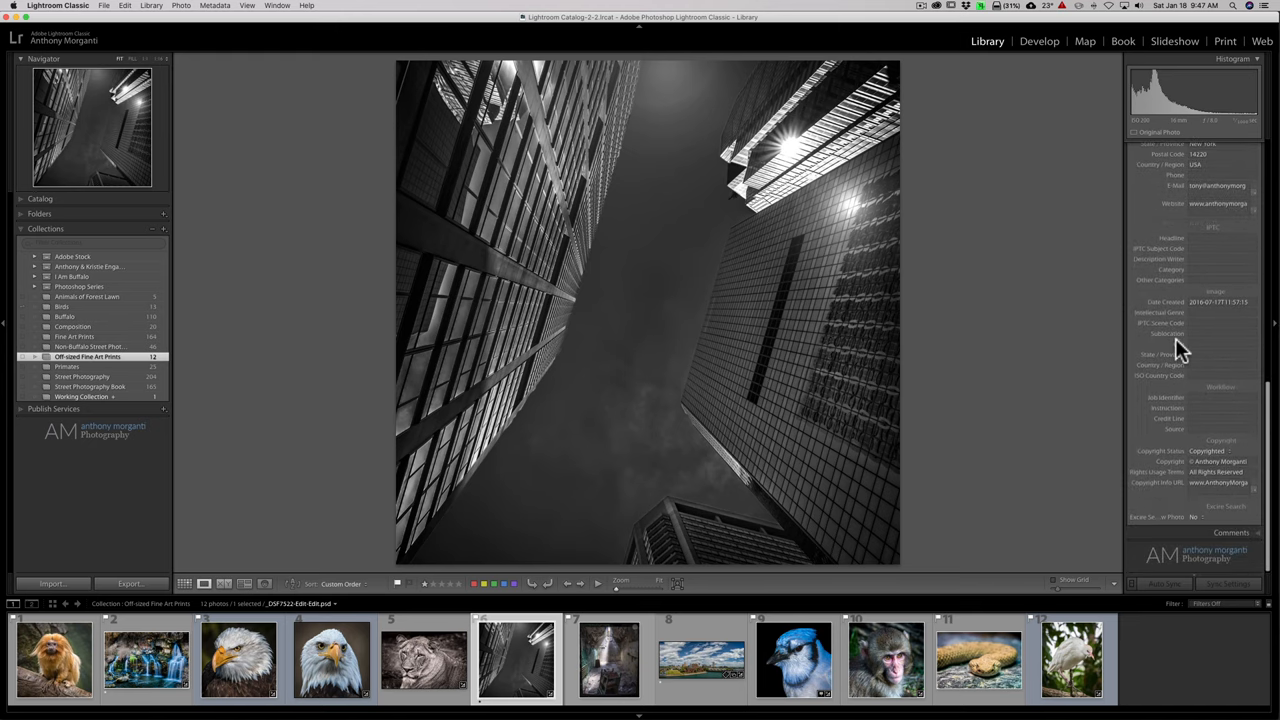